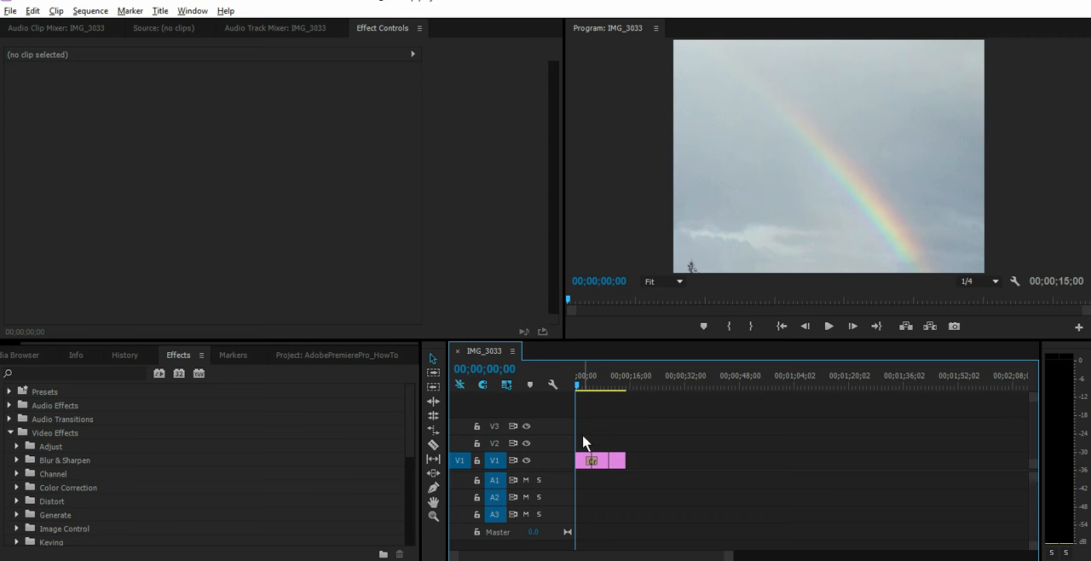
pyautogui.moveTo(579, 393)
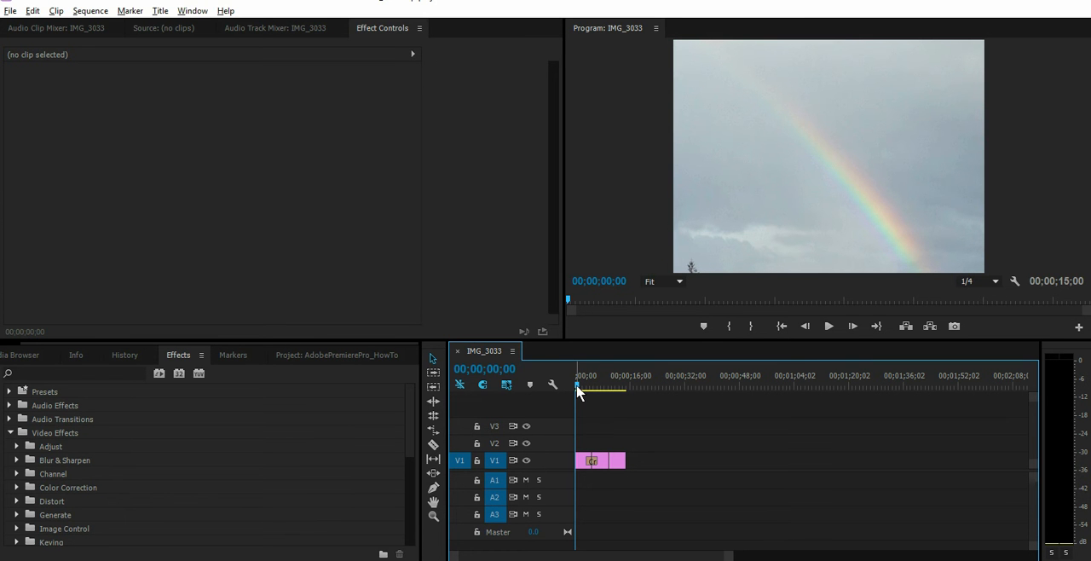
# - Scrub to preview the butterfly image, then select the rainbow clip on V1 to show its Motion settings
pyautogui.moveTo(569, 391); pyautogui.dragTo(590, 391)
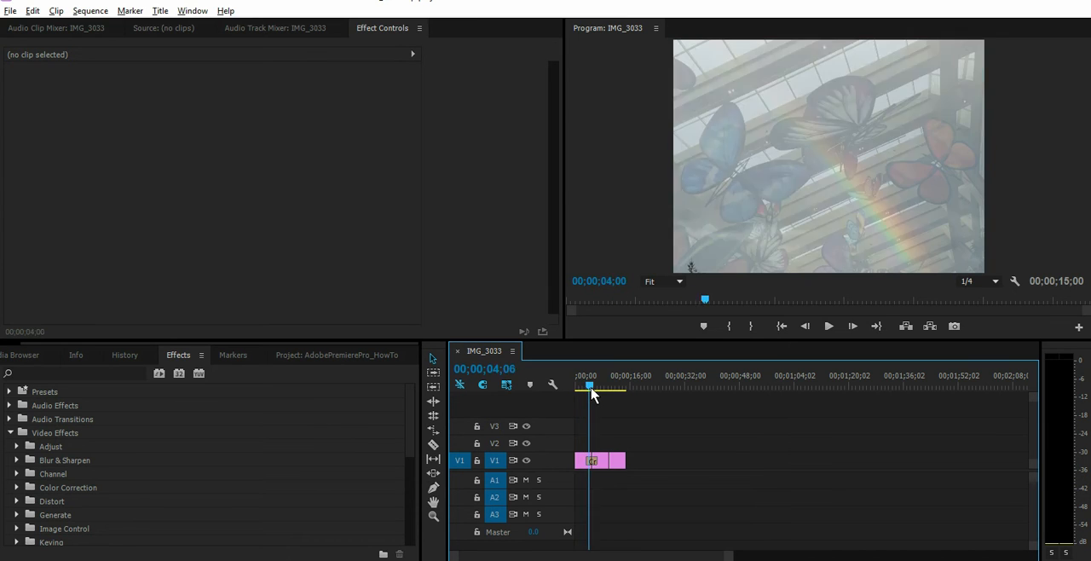
pyautogui.click(593, 460)
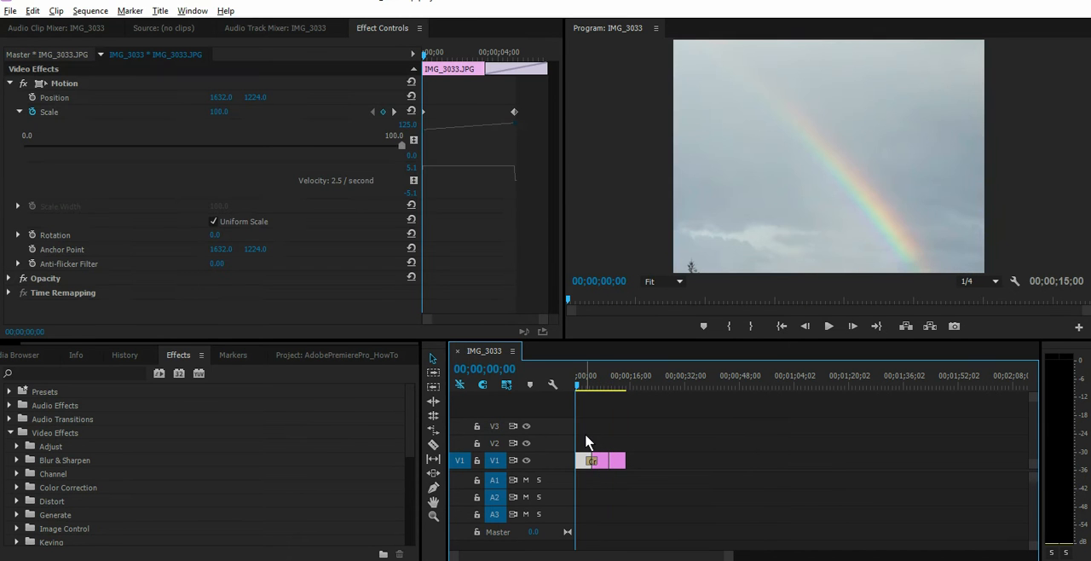
pyautogui.moveTo(583, 464)
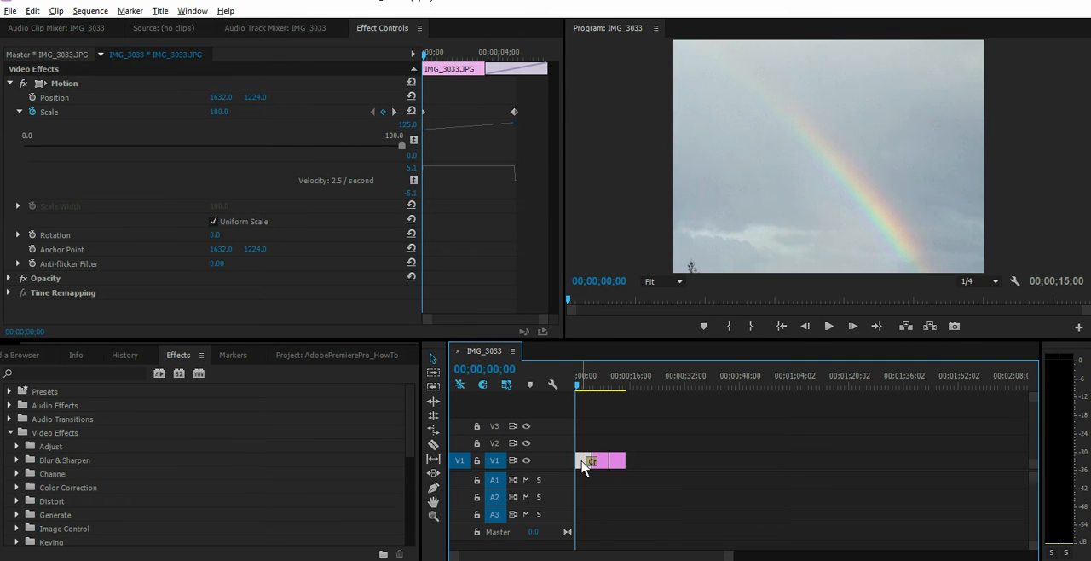
pyautogui.moveTo(85, 116)
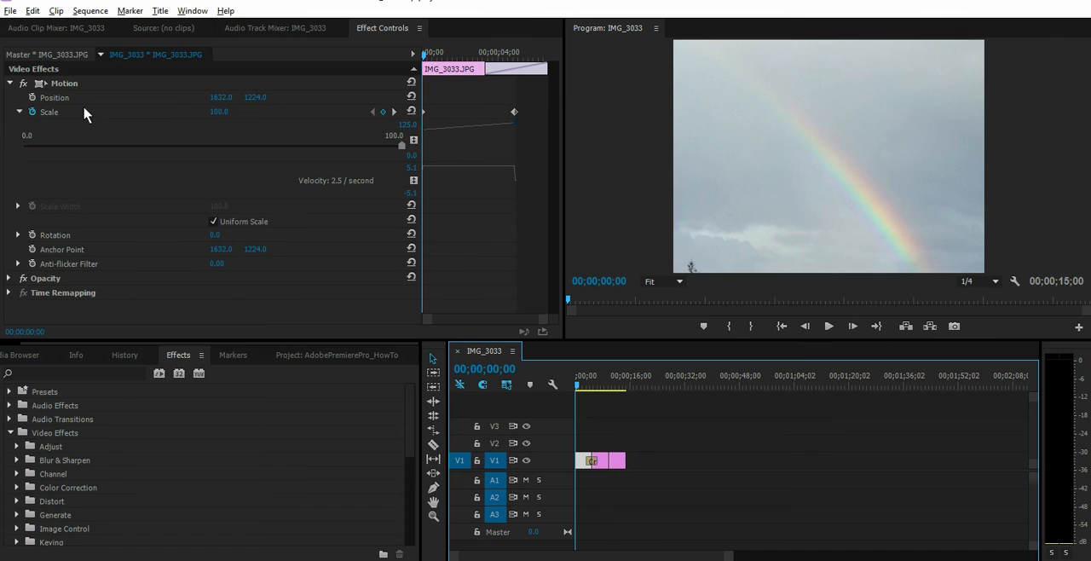
pyautogui.moveTo(336, 72)
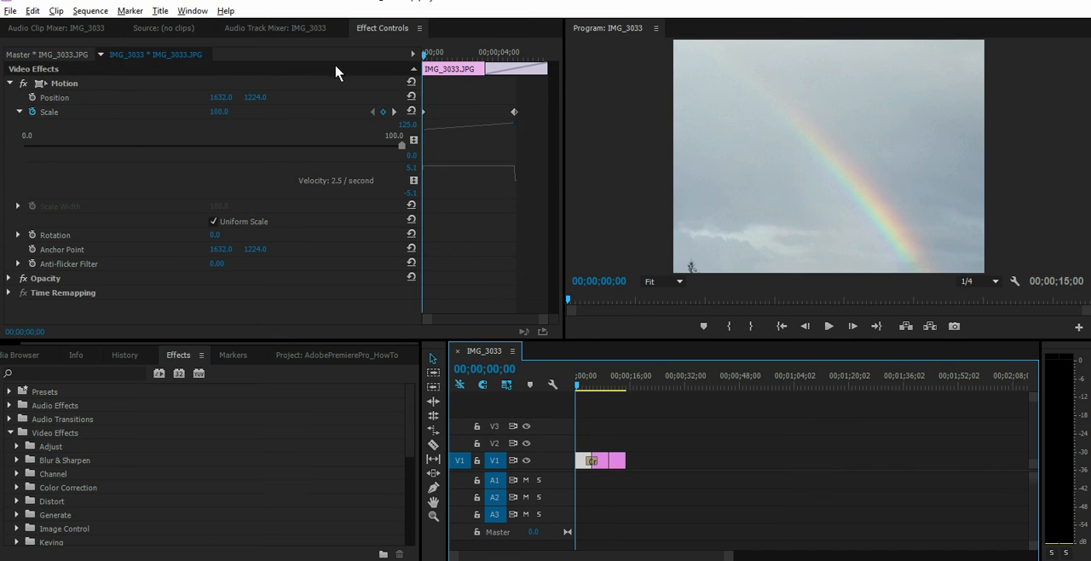
# - Expand the Presets bin in the Effects panel and check the Effect Controls panel menu for a save option
pyautogui.click(9, 392)
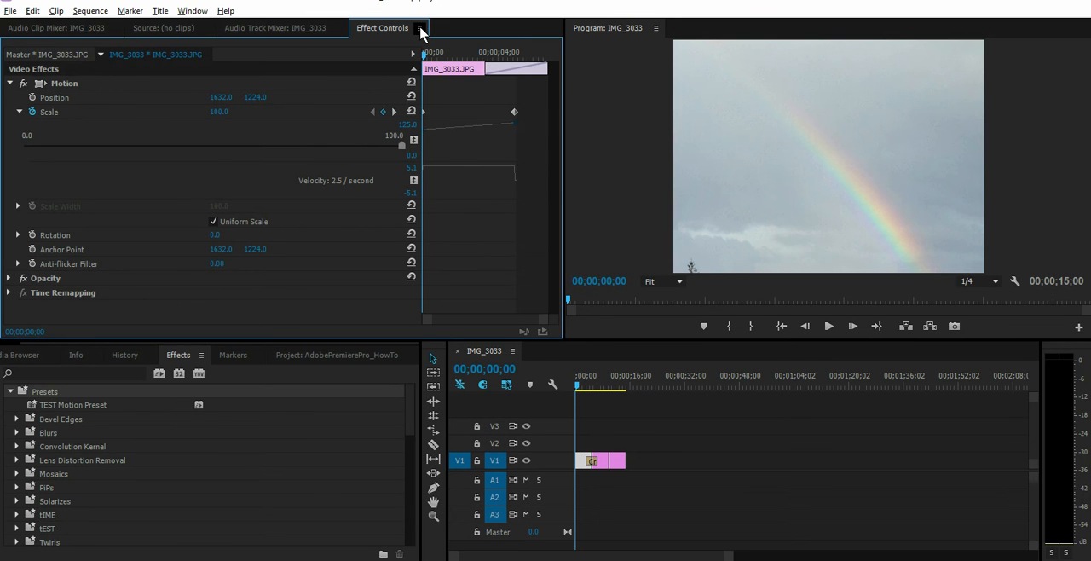
pyautogui.click(417, 28)
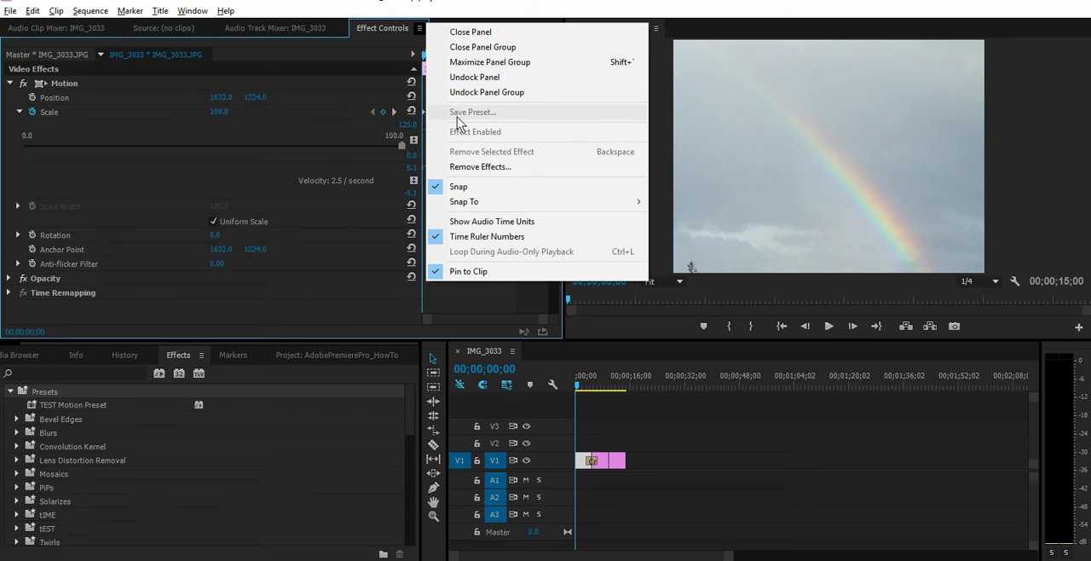
pyautogui.moveTo(484, 123)
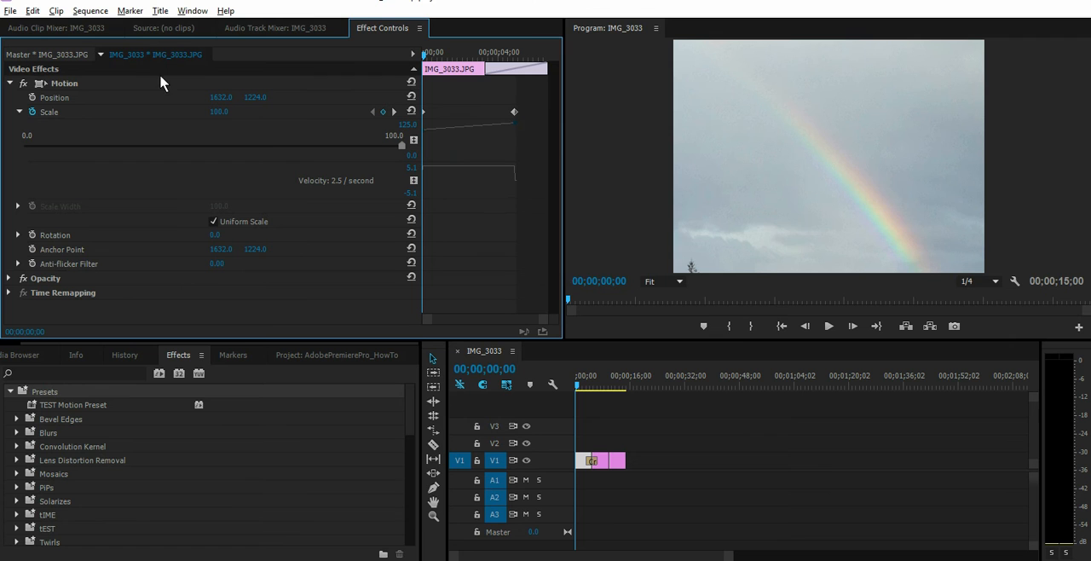
pyautogui.moveTo(115, 92)
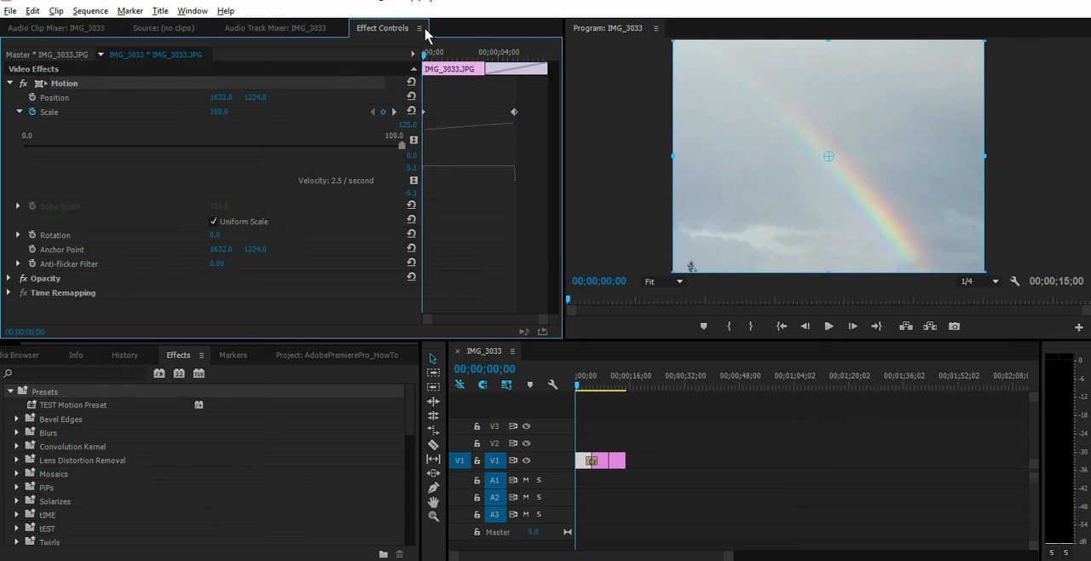
pyautogui.moveTo(421, 32)
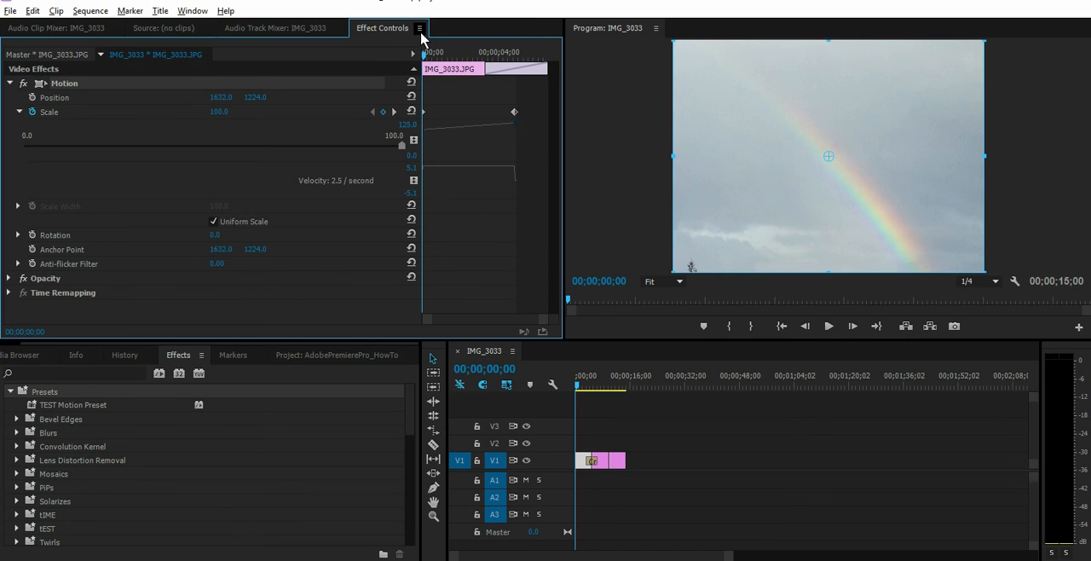
# - Reopen the Effect Controls panel menu where Save Preset is now enabled for the Motion effect
pyautogui.click(420, 28)
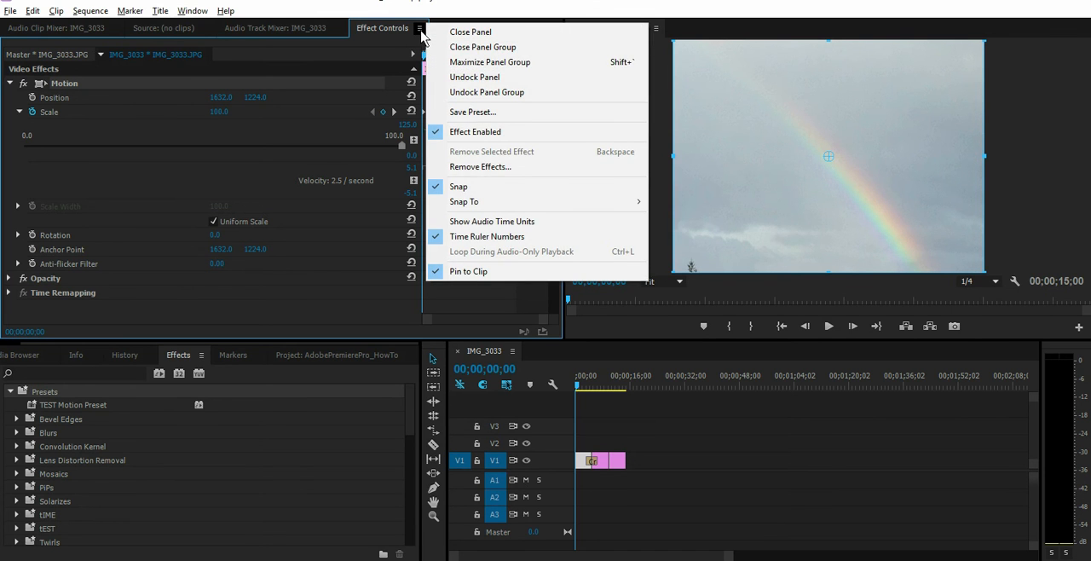
pyautogui.moveTo(501, 113)
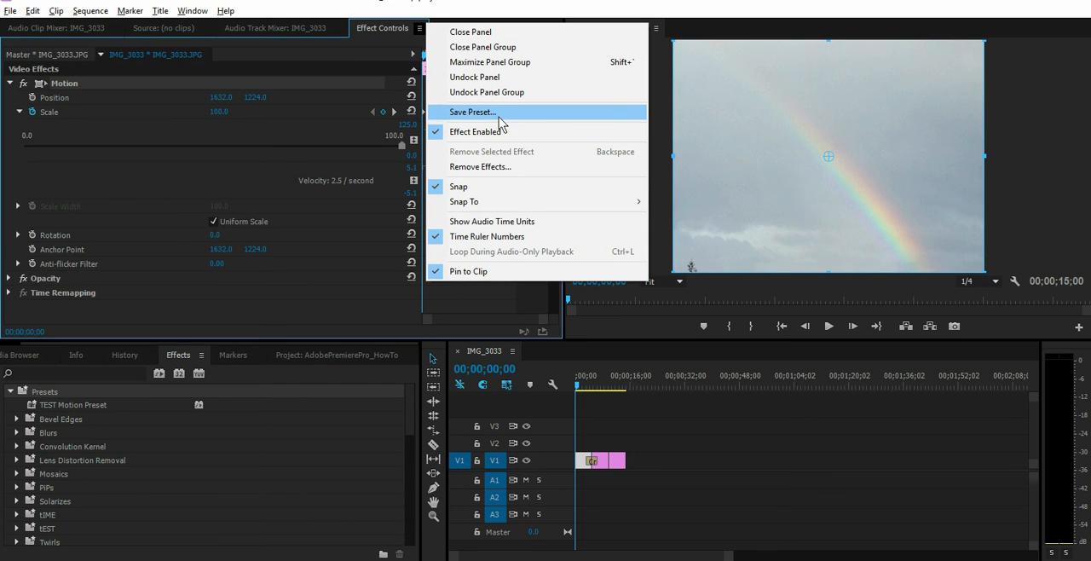
pyautogui.moveTo(504, 119)
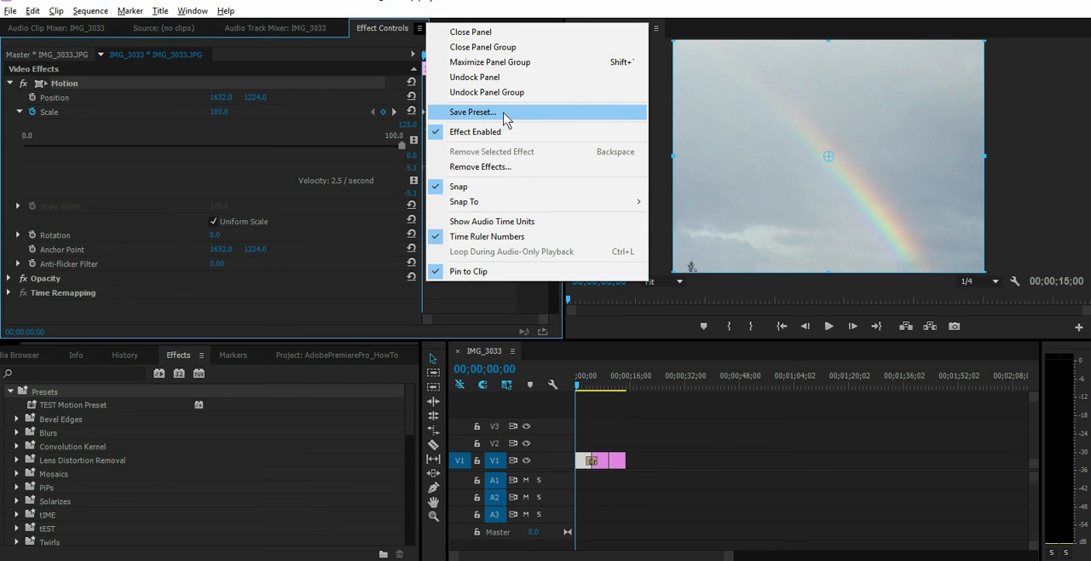
pyautogui.moveTo(491, 118)
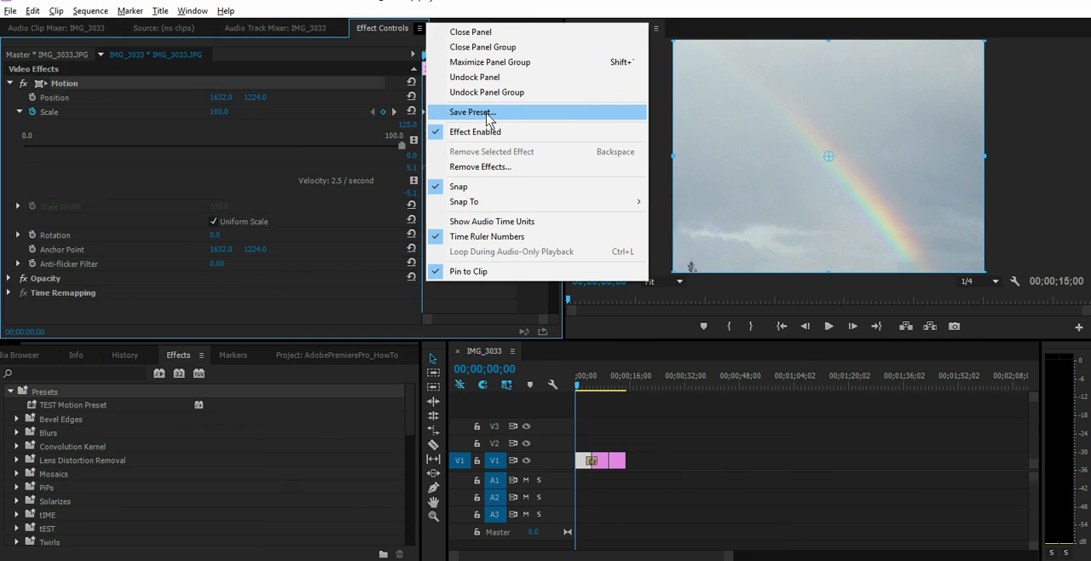
# - Save the Motion effect as a preset named '25_Enlarge' with Scale type
pyautogui.click(471, 112)
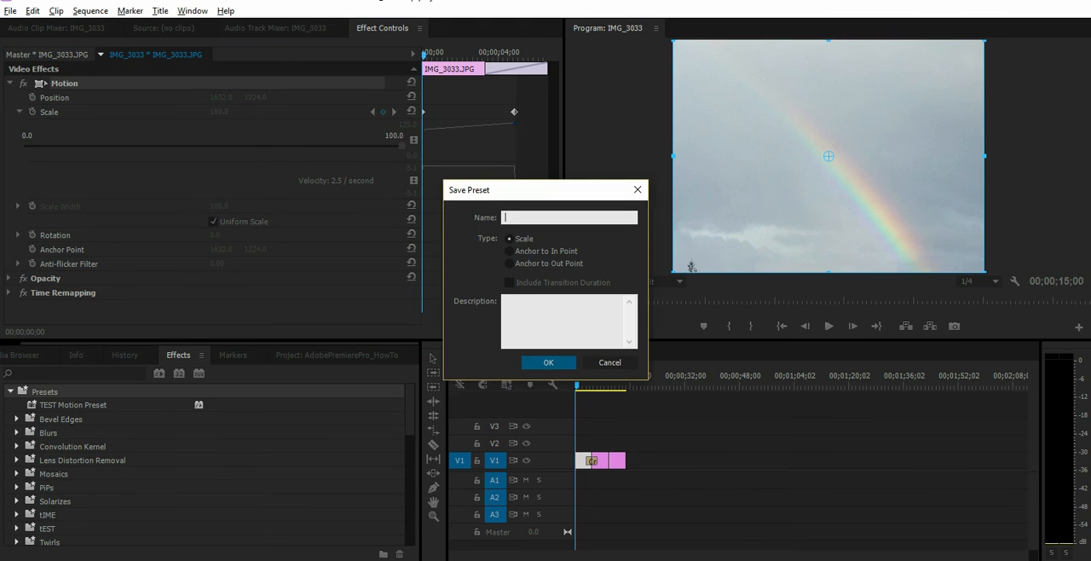
pyautogui.write('25')
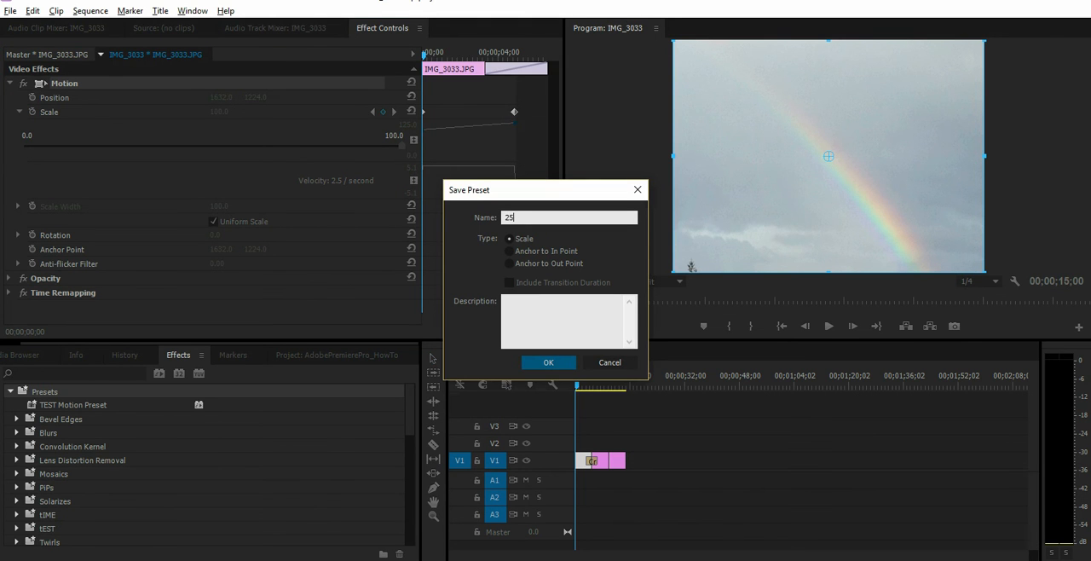
pyautogui.write('_En')
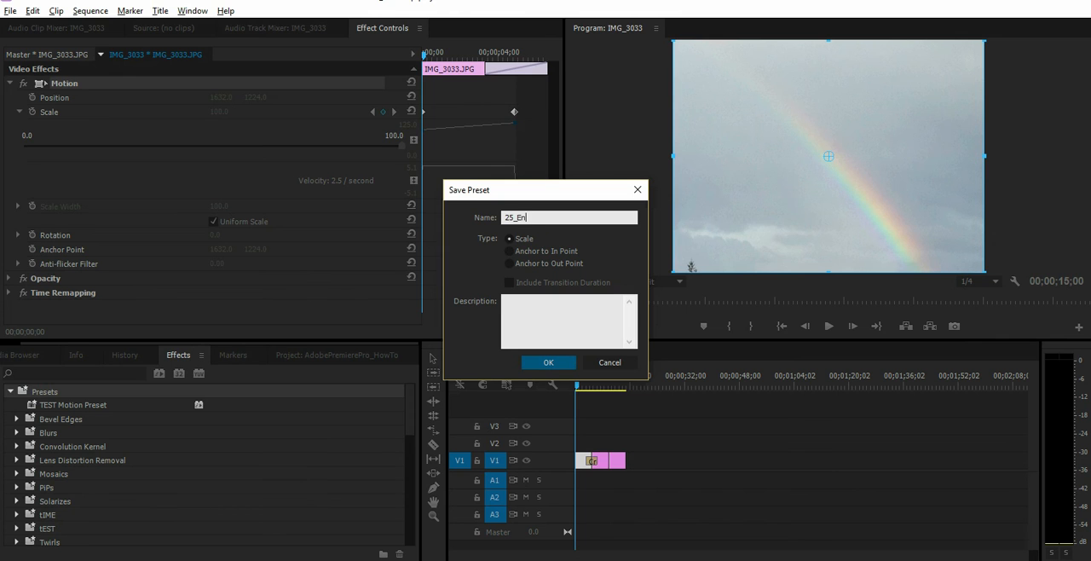
pyautogui.write('large')
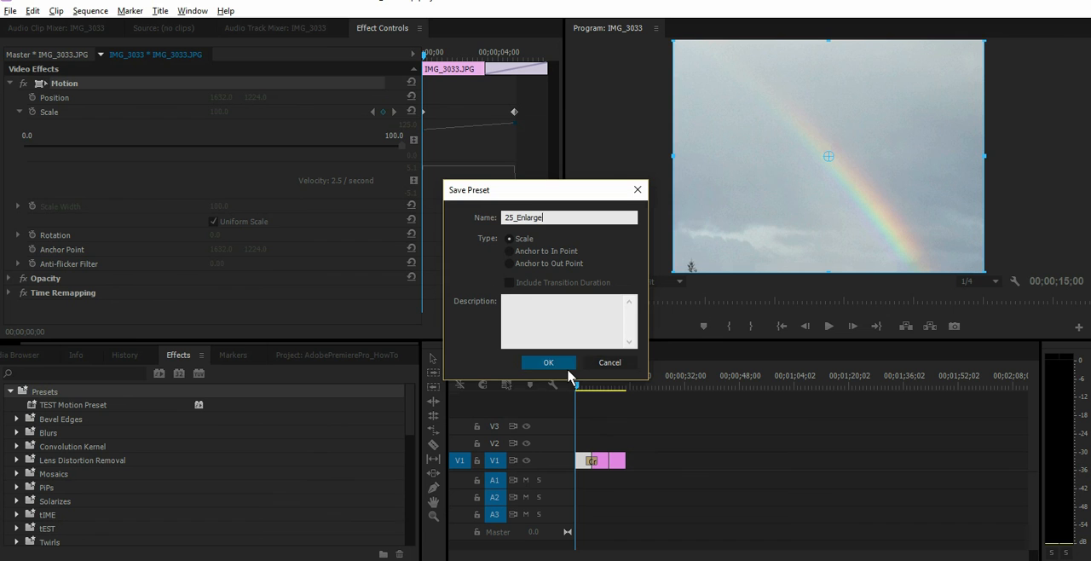
pyautogui.click(549, 362)
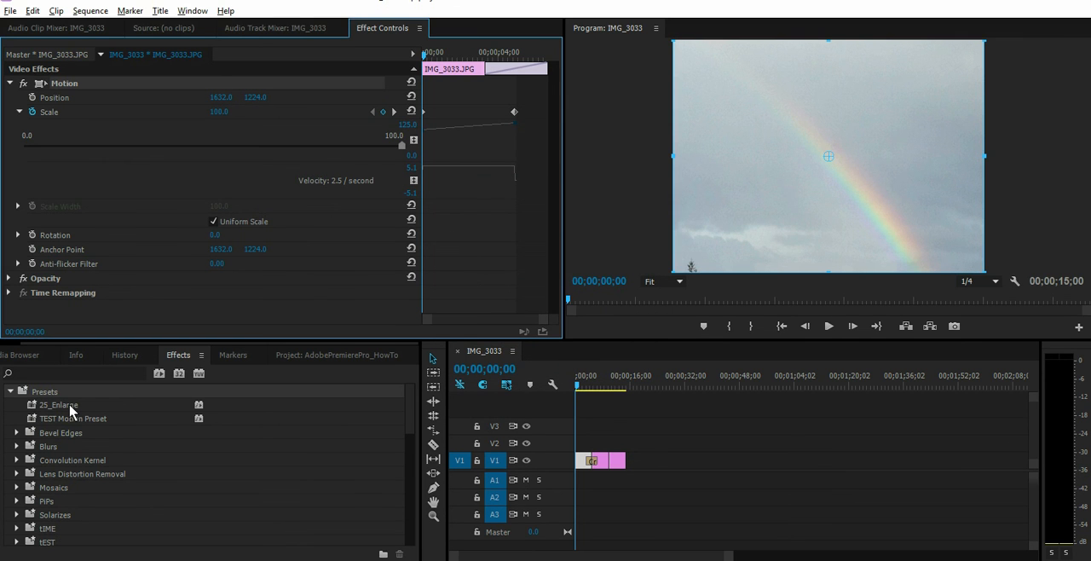
pyautogui.moveTo(82, 411)
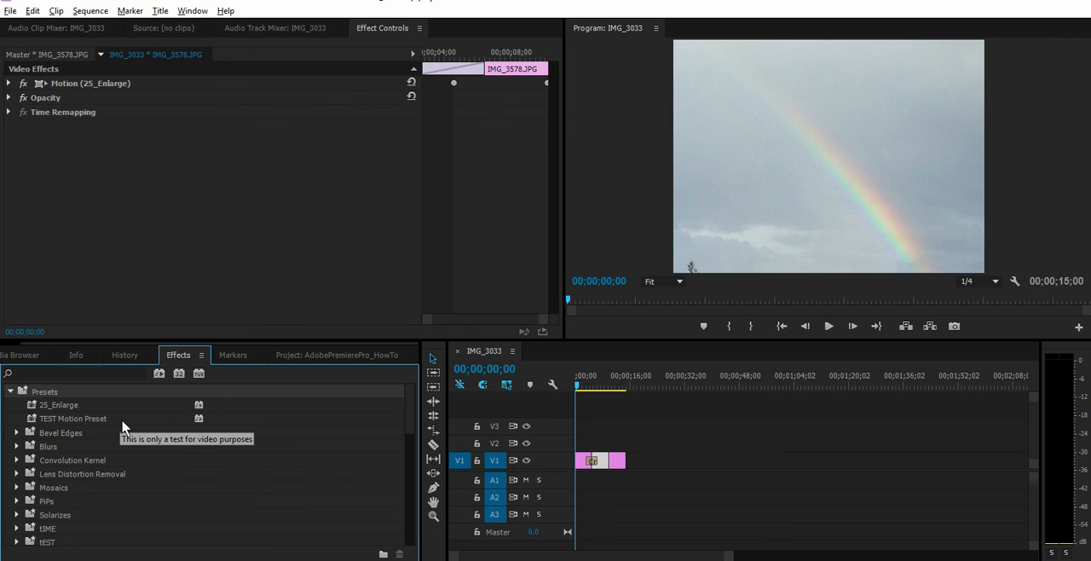
pyautogui.moveTo(128, 416)
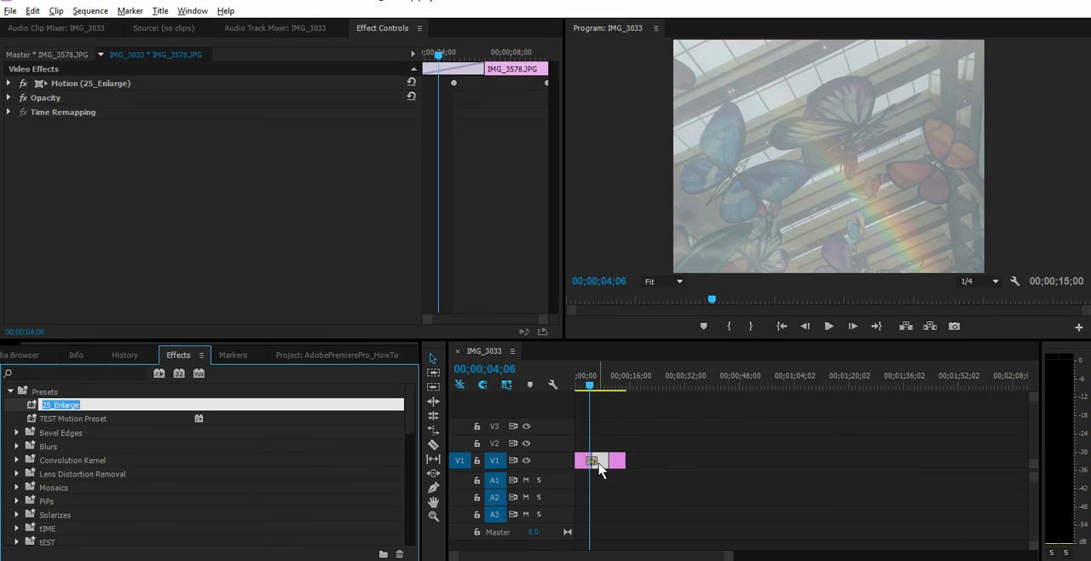
pyautogui.click(583, 385)
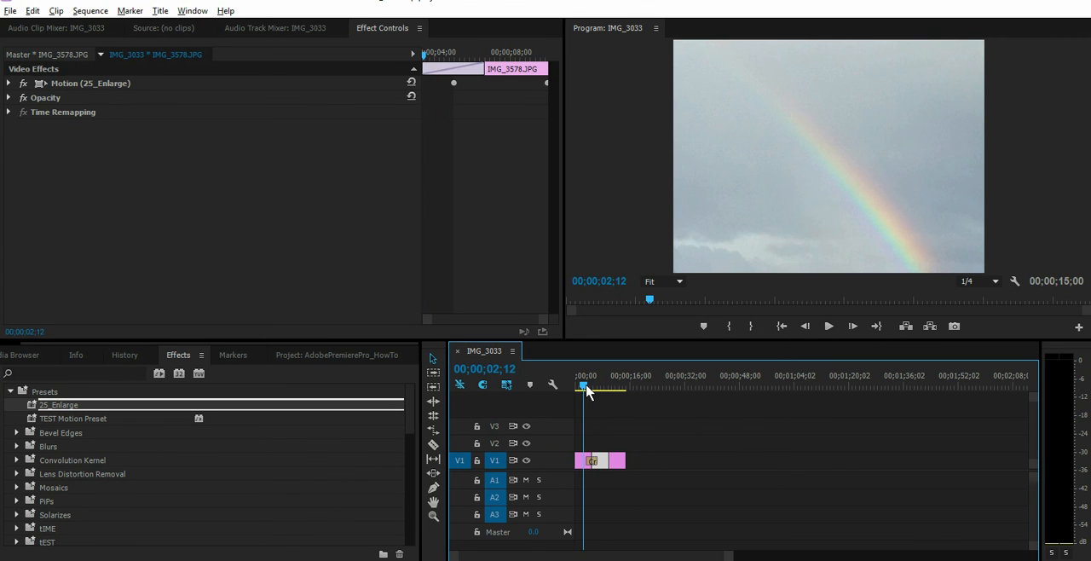